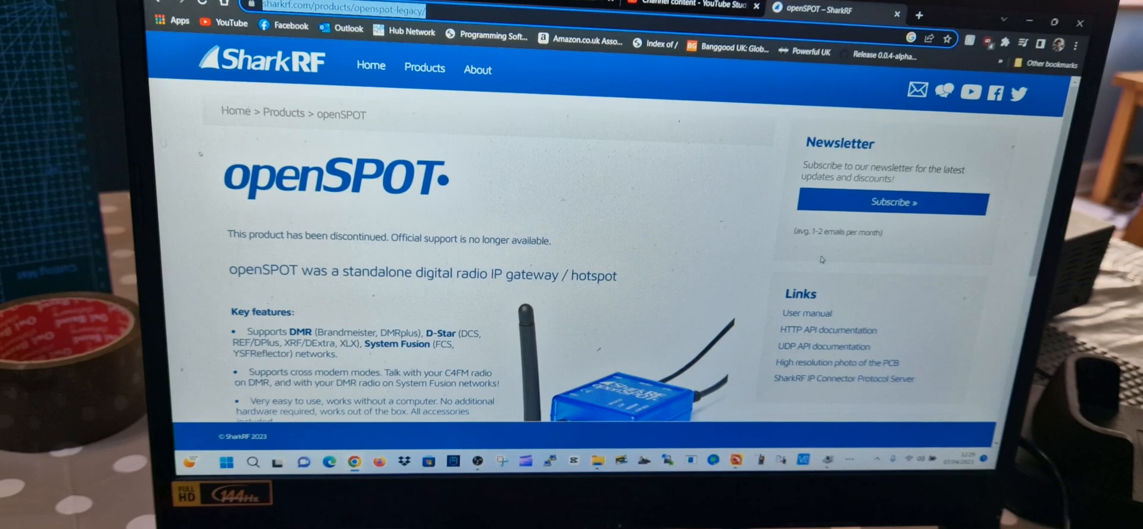
scroll(down, 3)
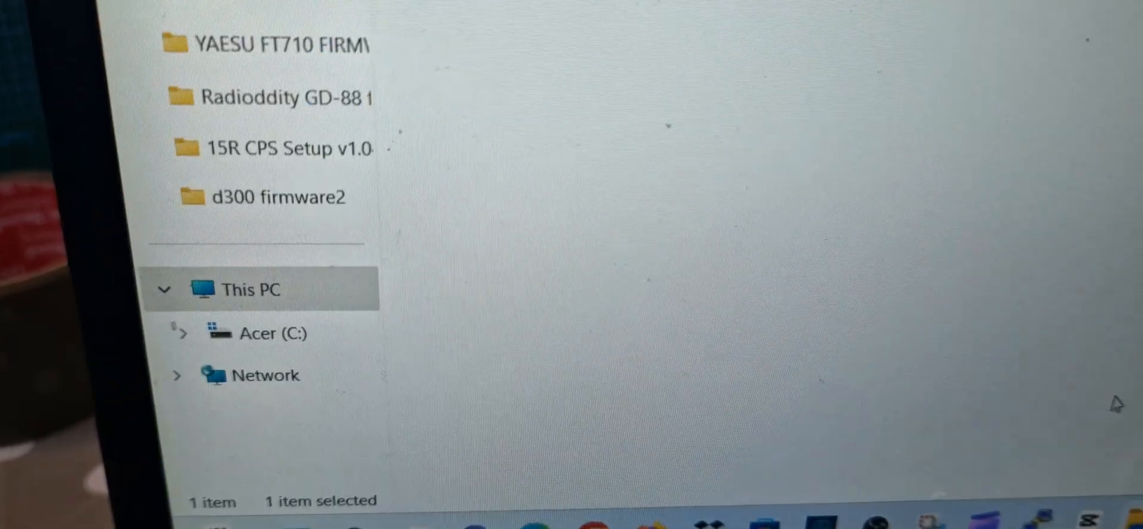
scroll(up, 3)
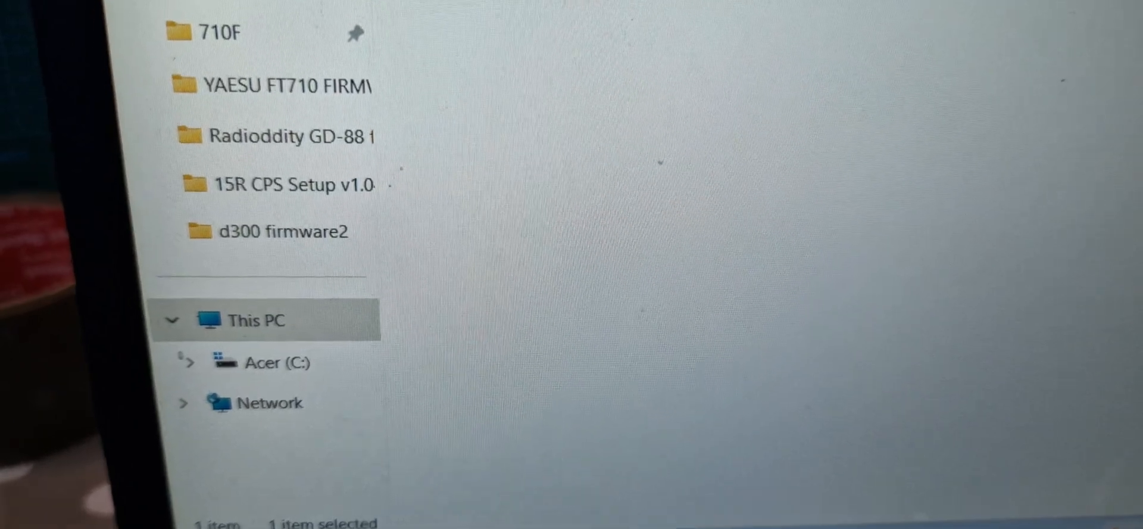